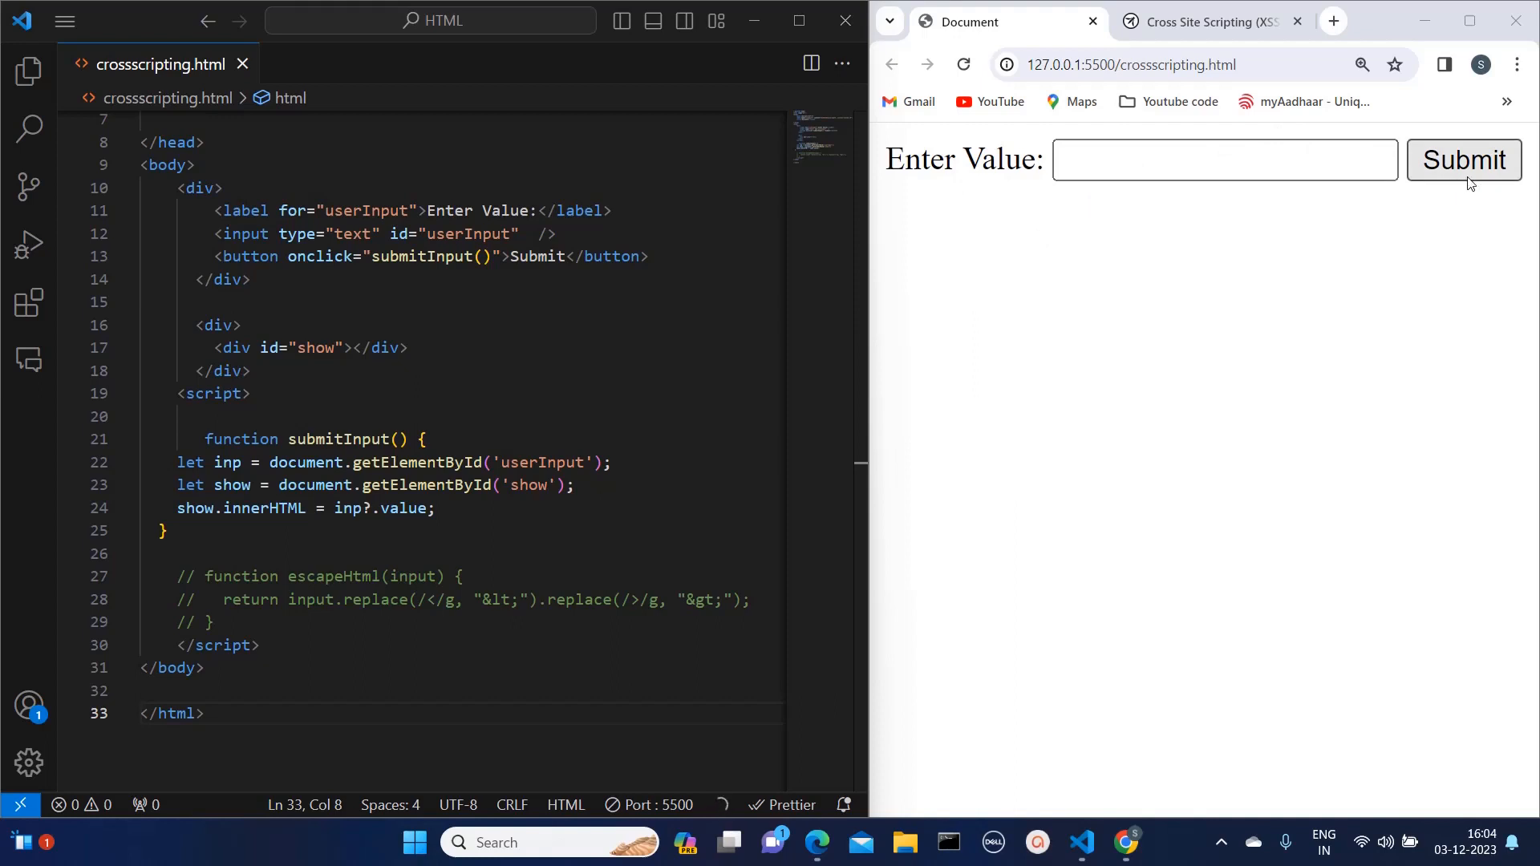
# Submit the value gfdgfdgfd so it is echoed beneath the input
pyautogui.write('g')
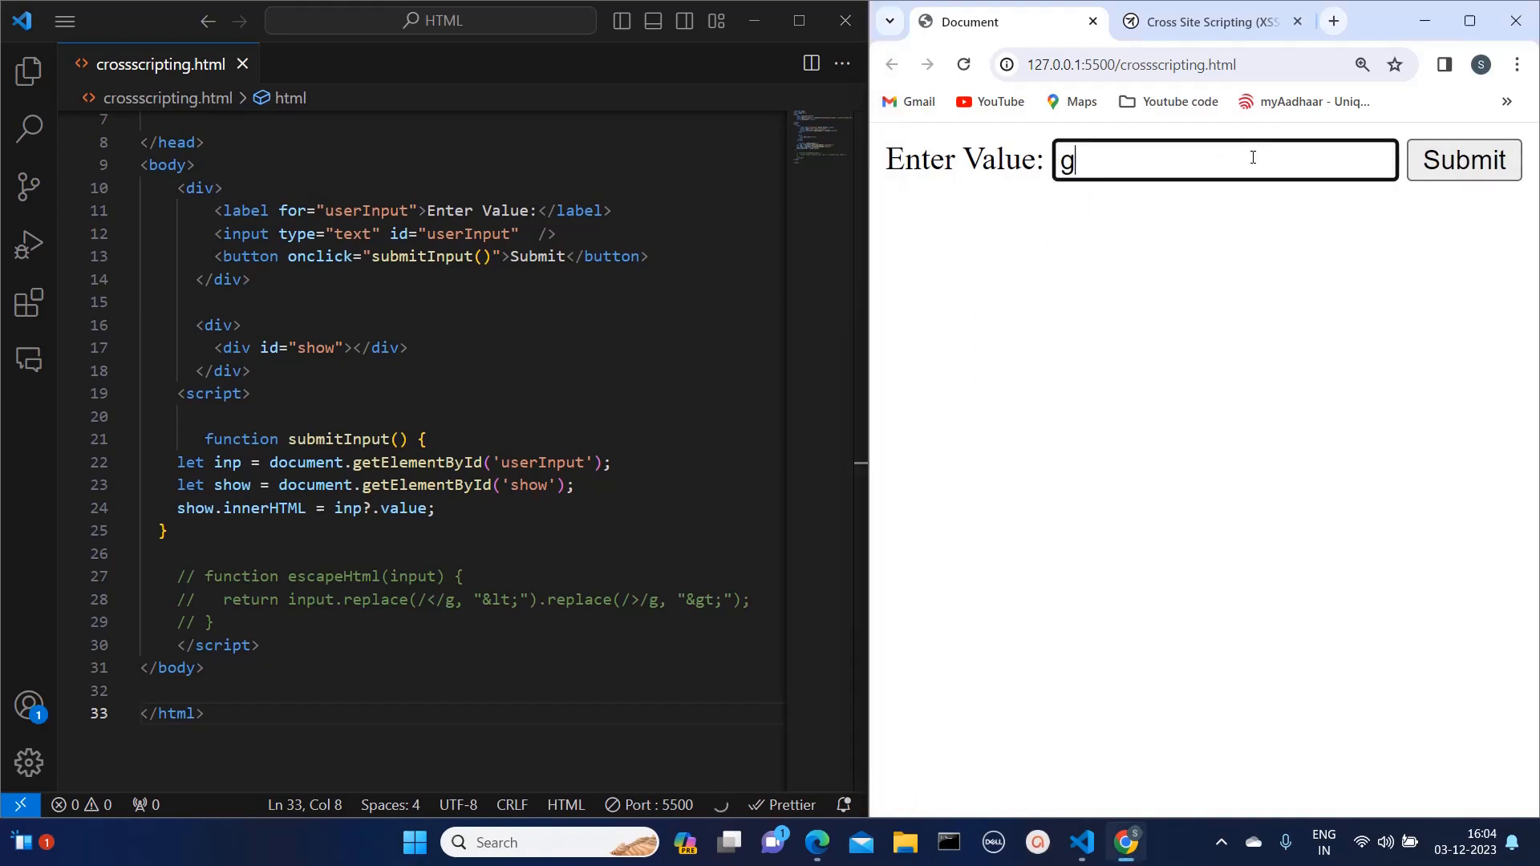
pyautogui.write('fdgfdgfd')
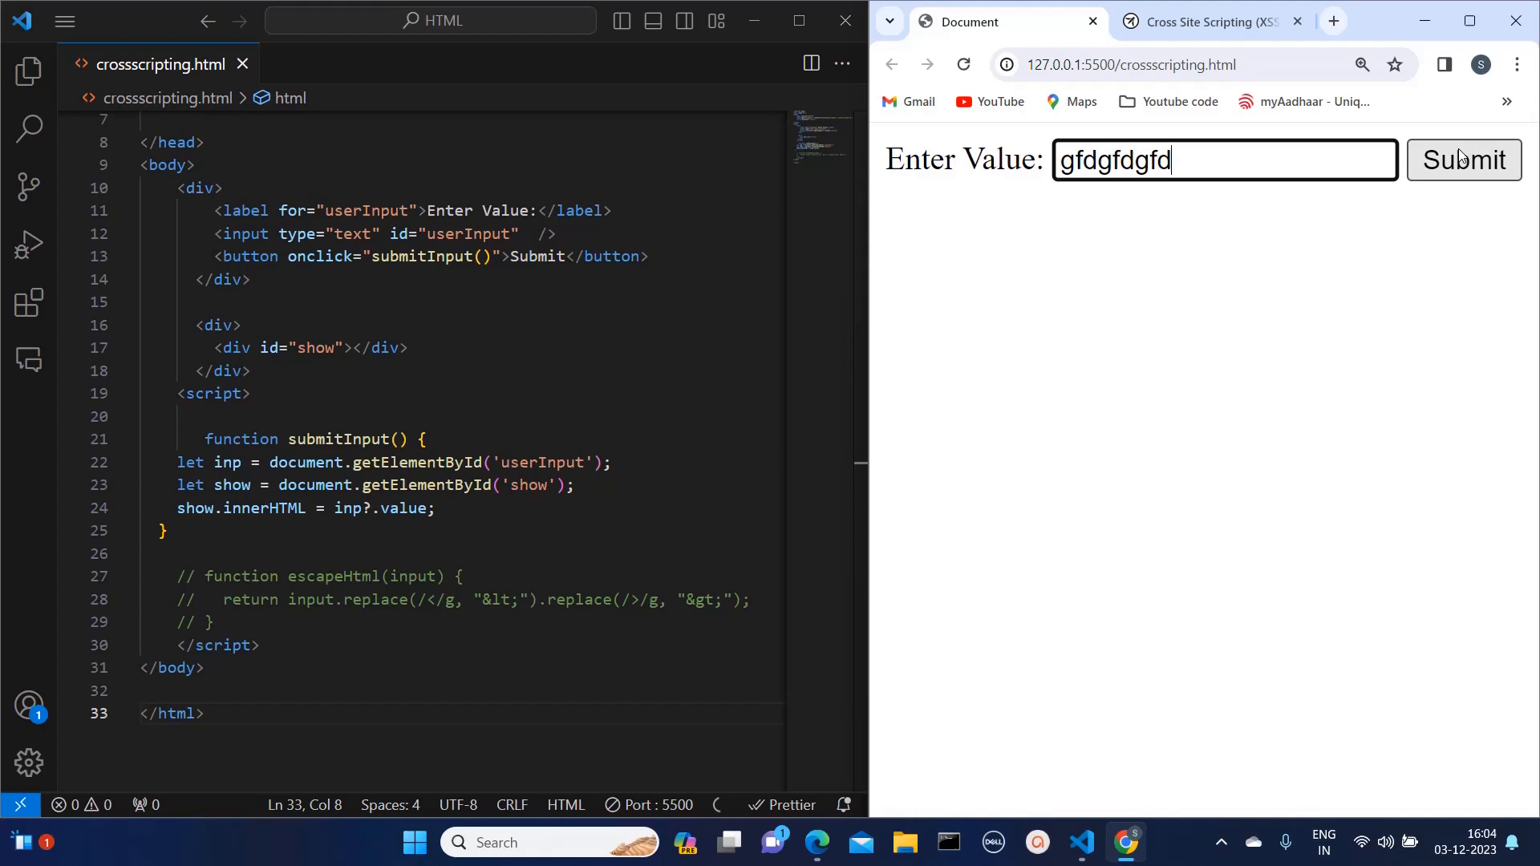
pyautogui.click(1462, 159)
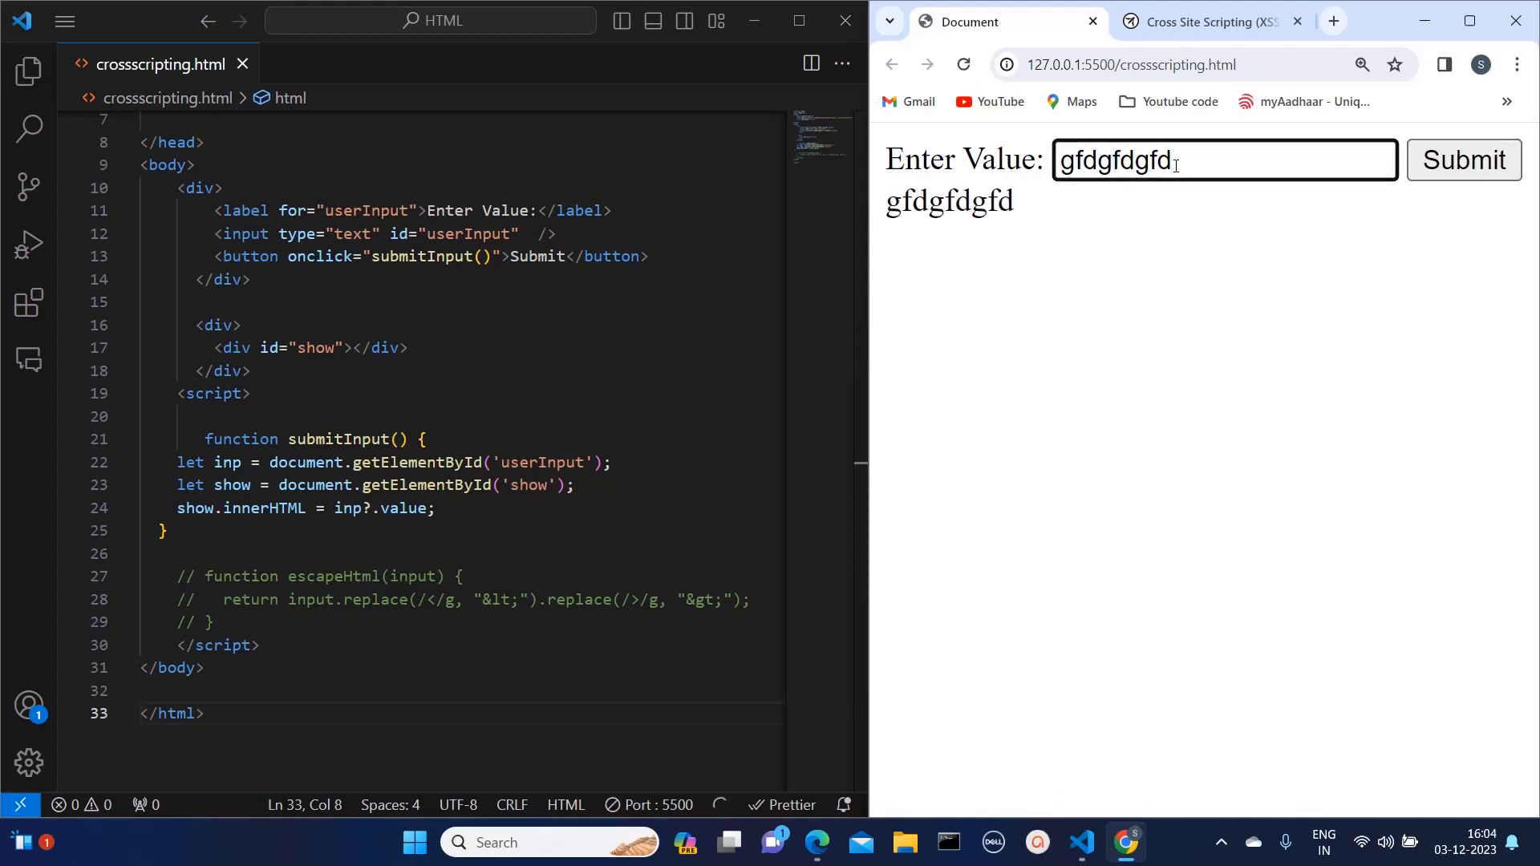
pyautogui.click(962, 64)
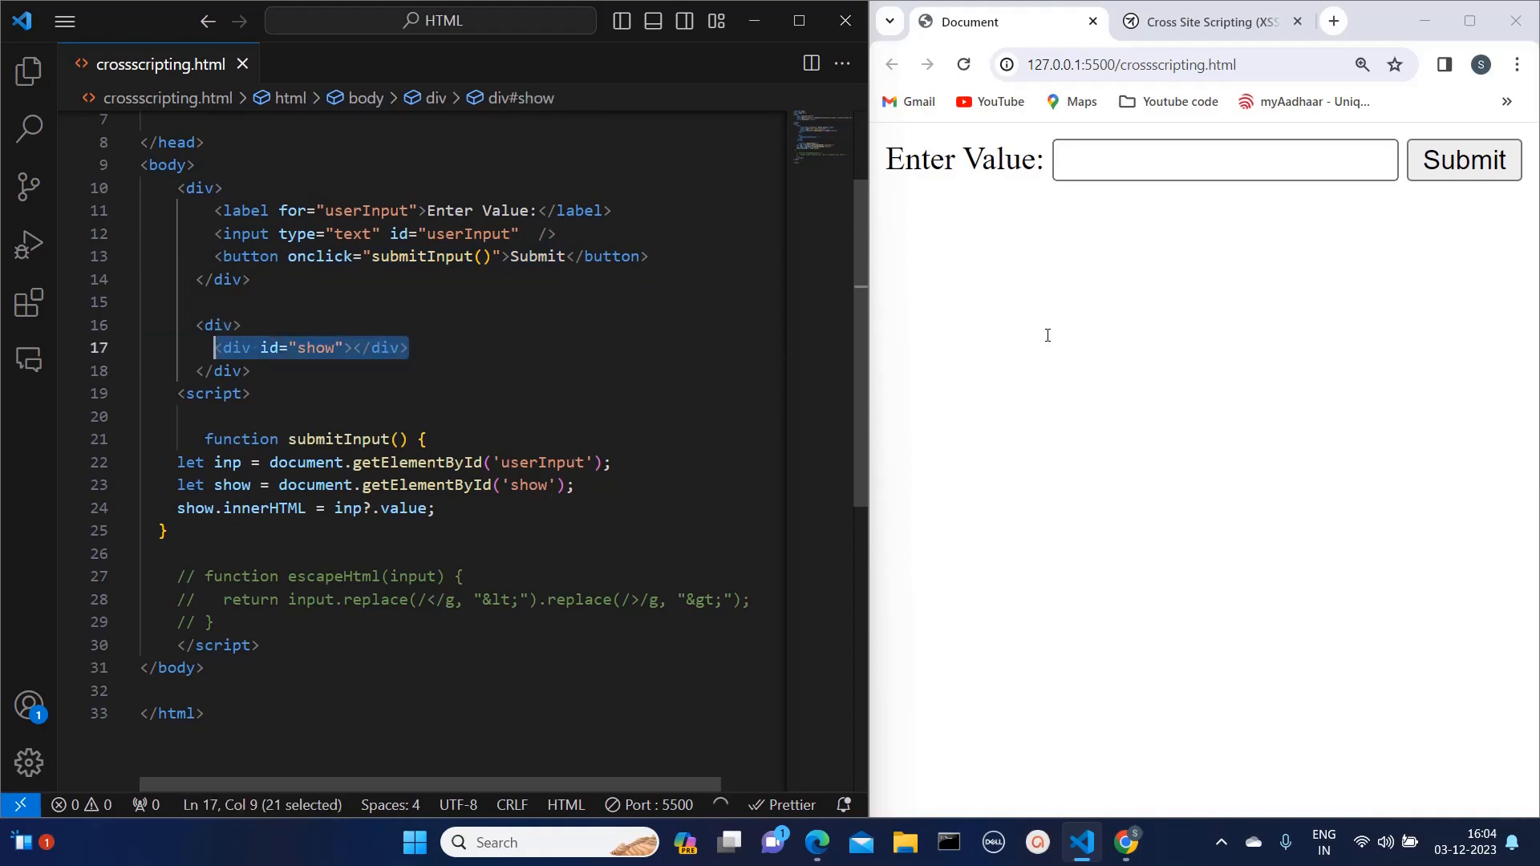
pyautogui.moveTo(770, 381)
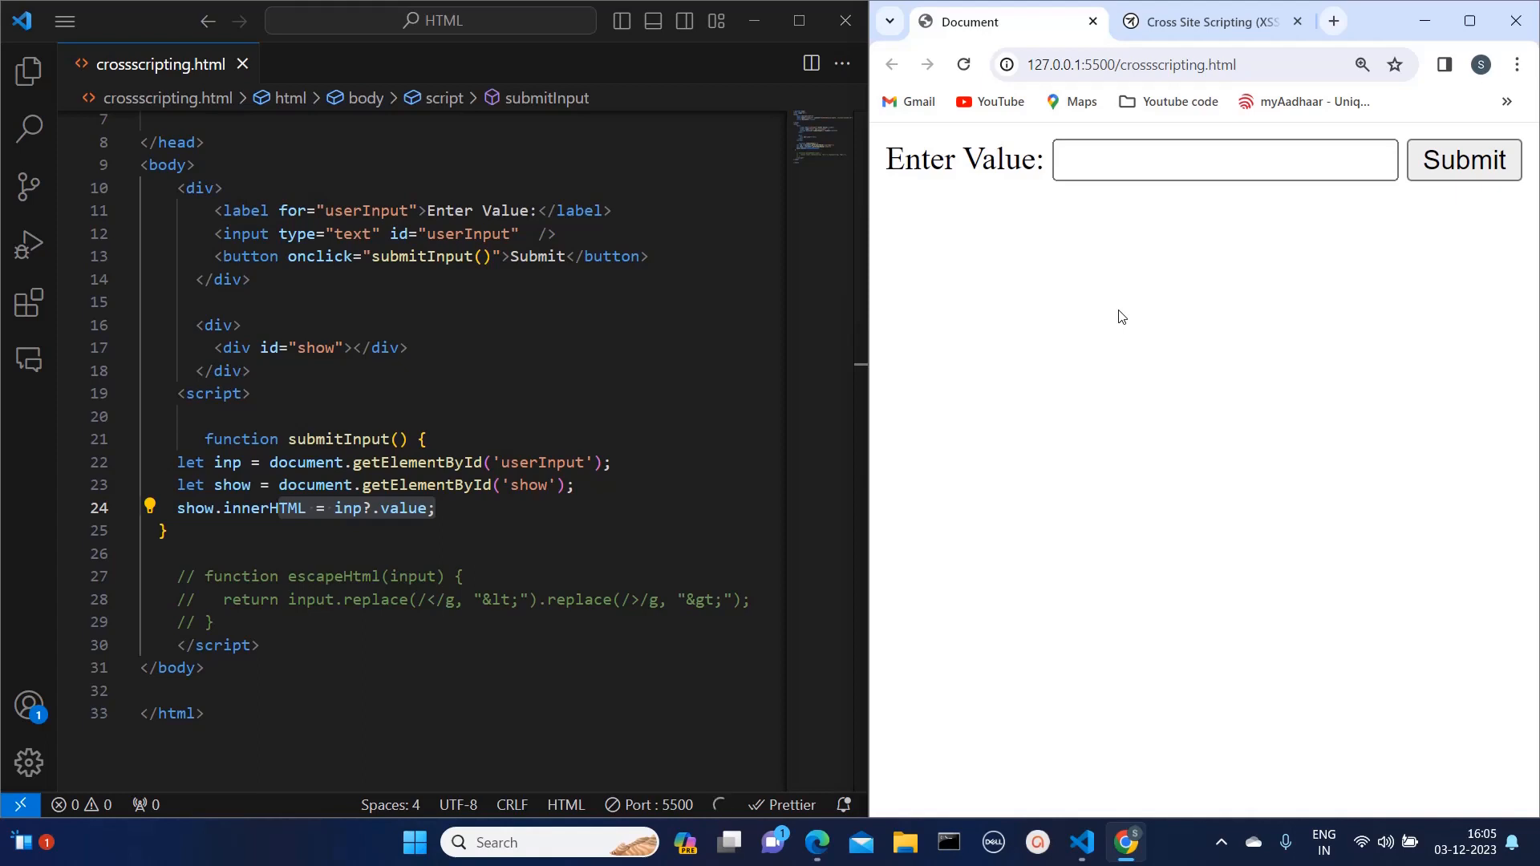
# Submit <b onmouseover=alert('Wufff!')>click me!</b>, trigger the Wufff! alert and dismiss it
pyautogui.click(1225, 159)
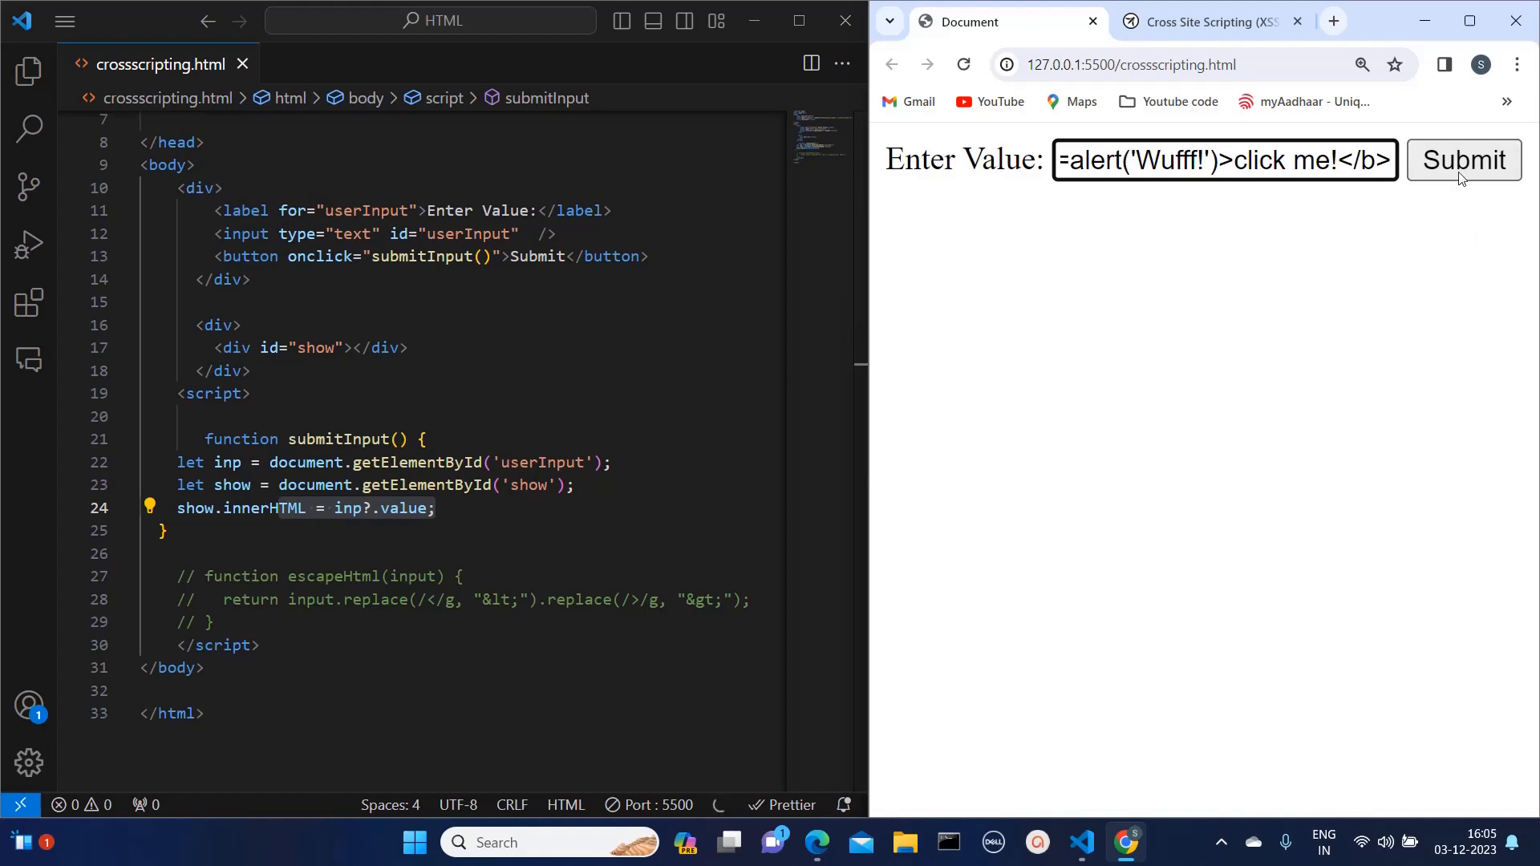
pyautogui.click(1462, 159)
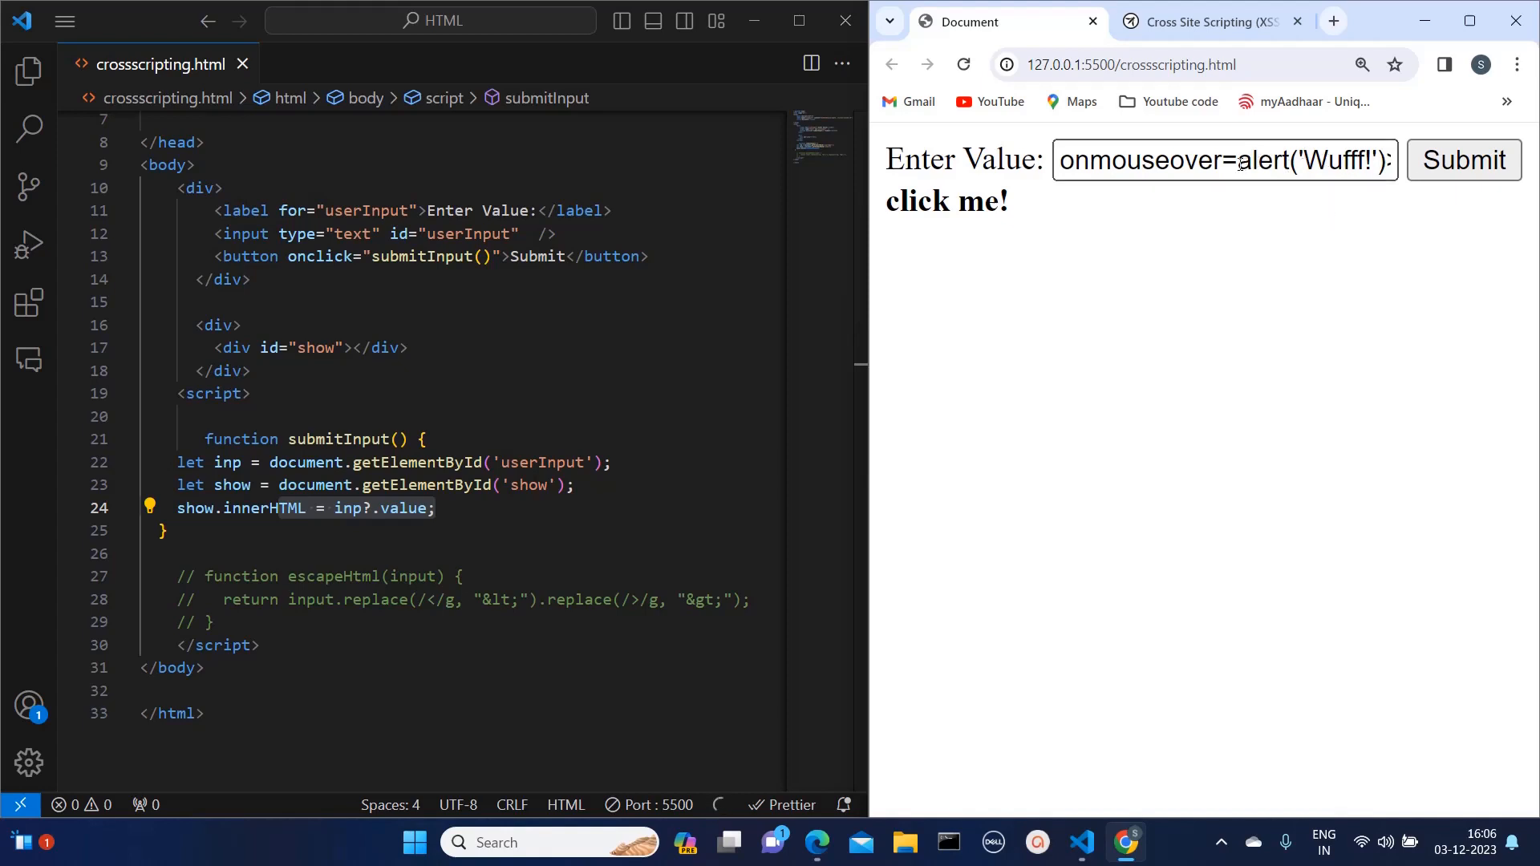
pyautogui.moveTo(1050, 244)
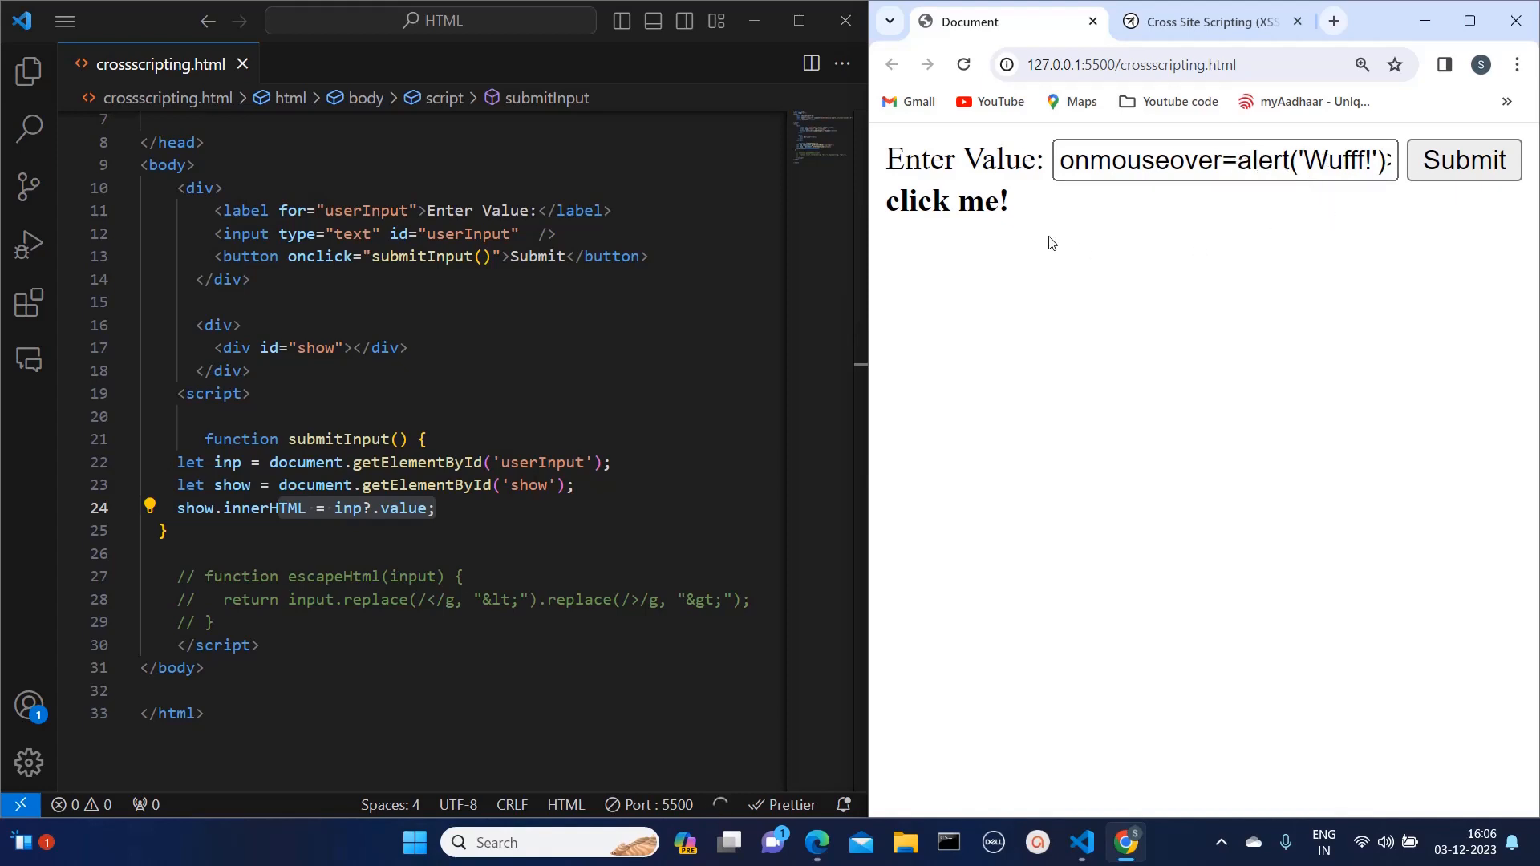
pyautogui.moveTo(941, 204)
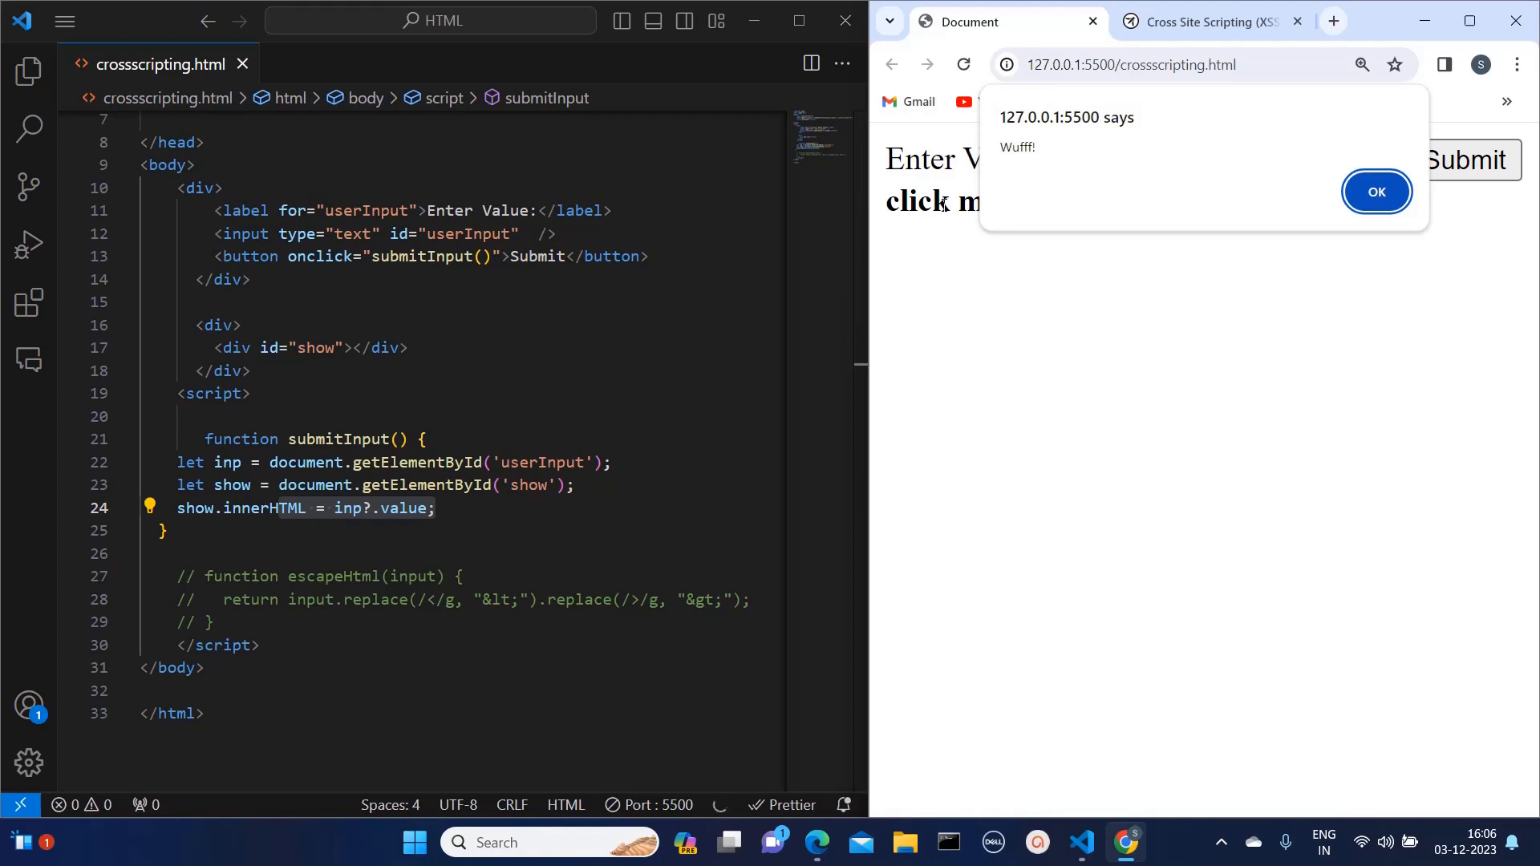
pyautogui.click(1376, 191)
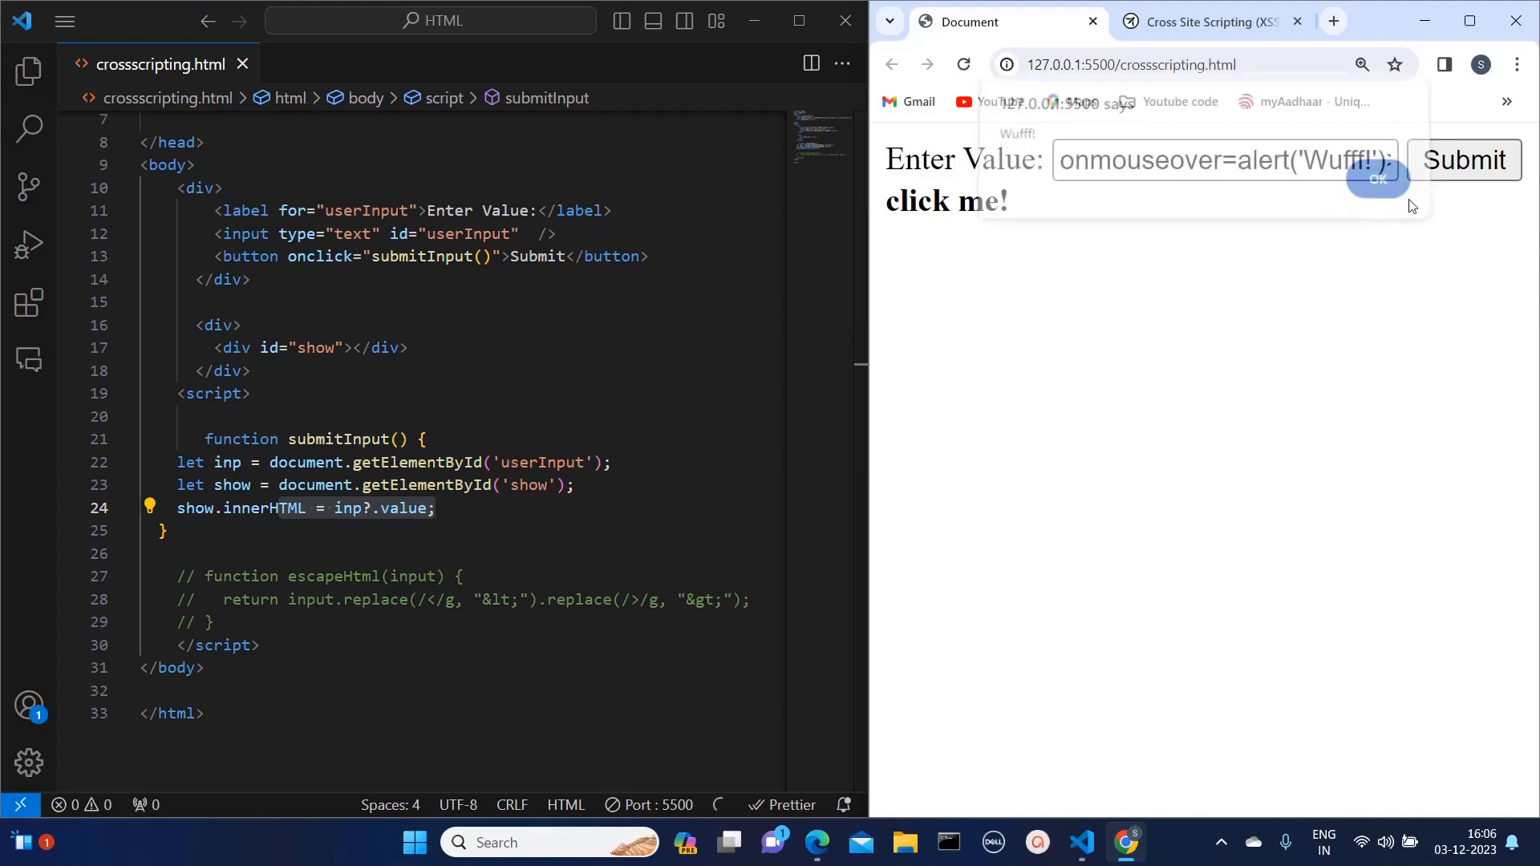
# Uncomment the escapeHtml function in the script and dismiss the repeated Wufff! alert
pyautogui.click(1378, 179)
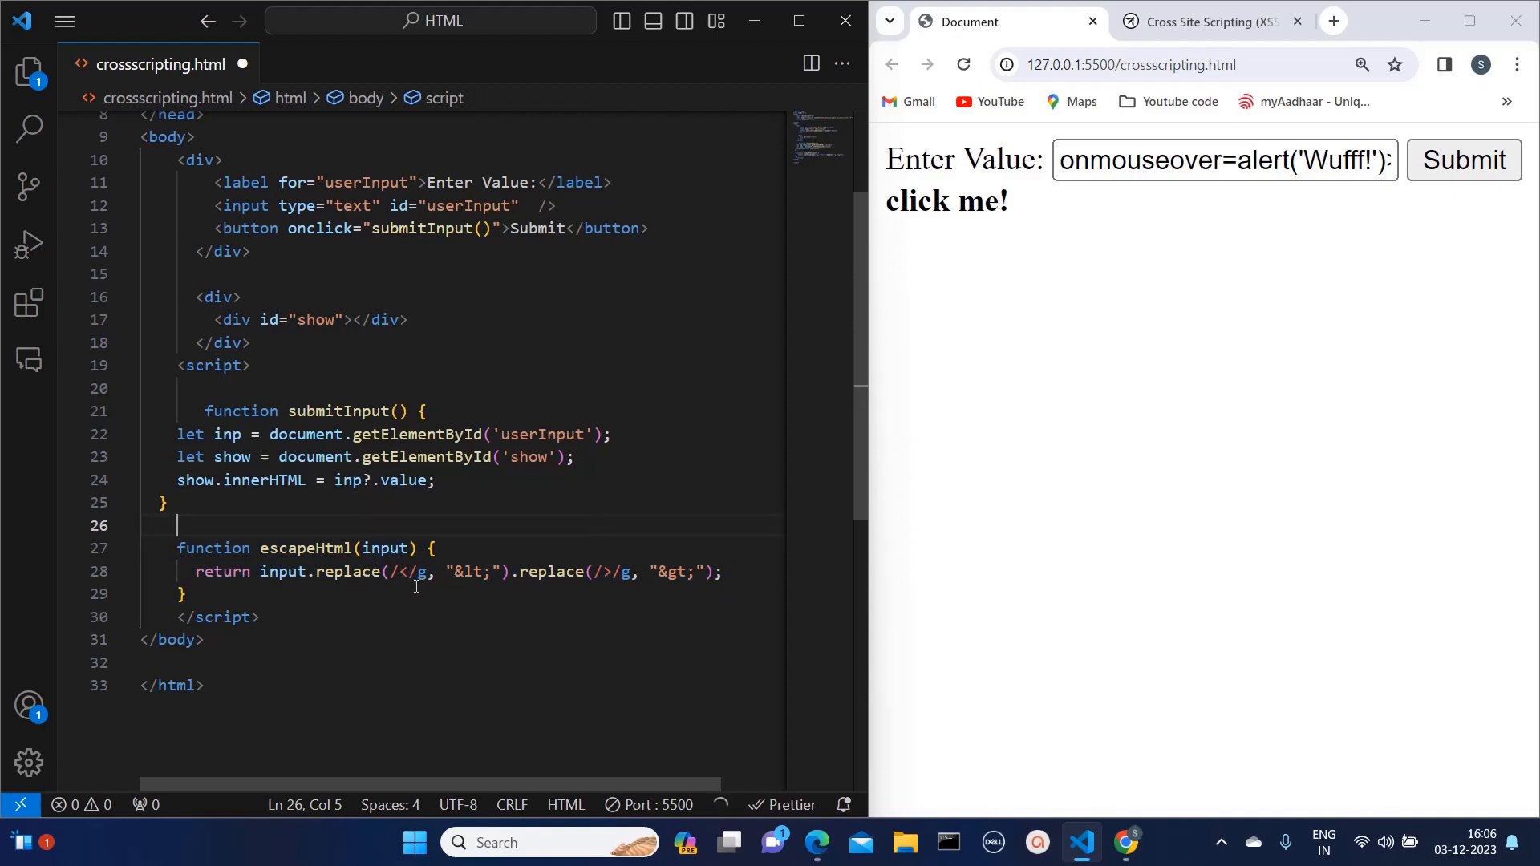
pyautogui.click(407, 571)
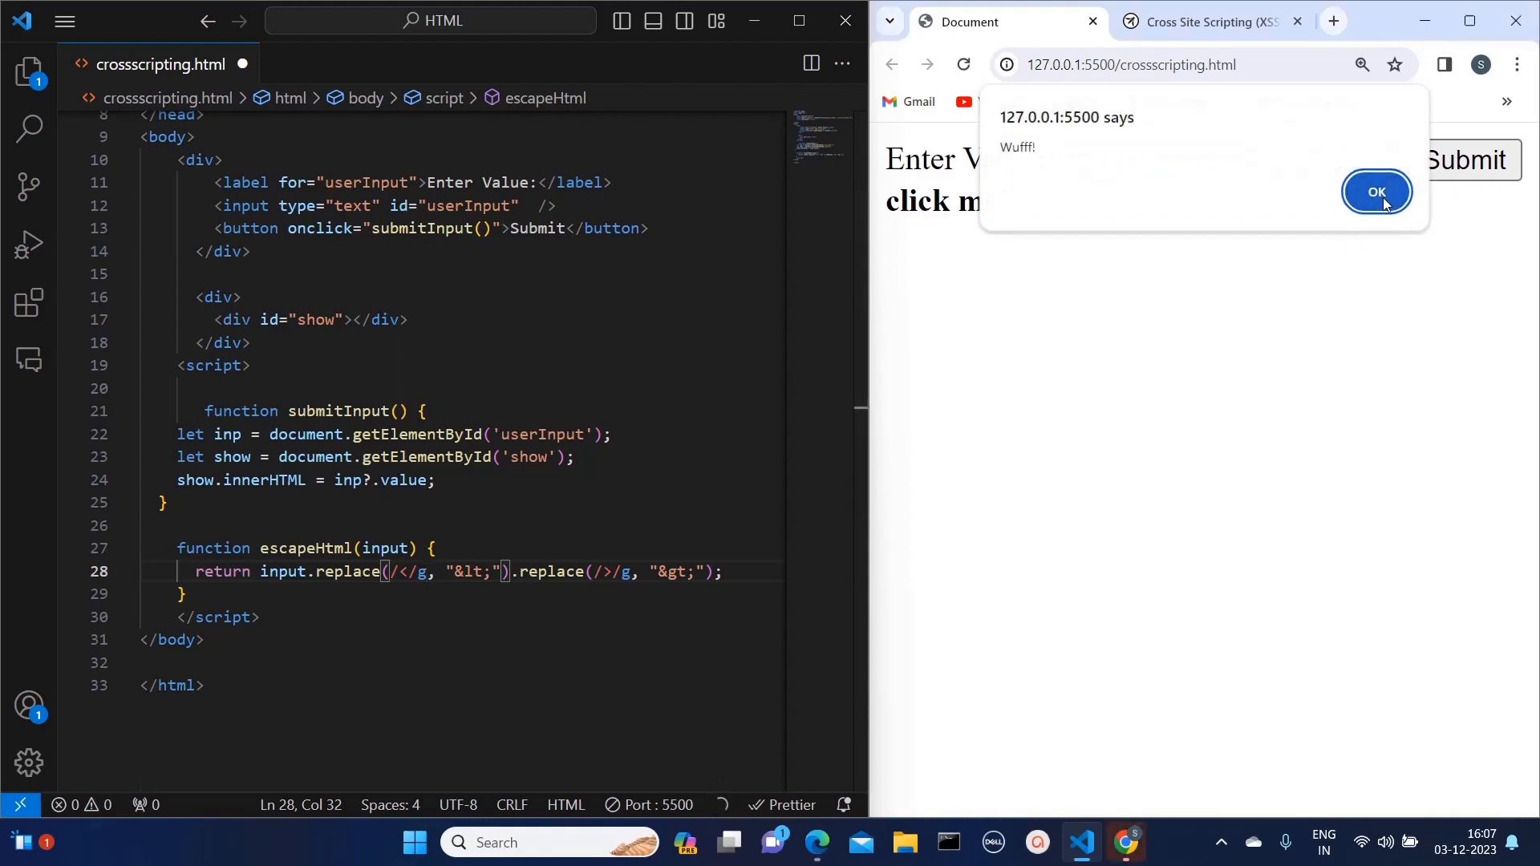
pyautogui.click(1376, 193)
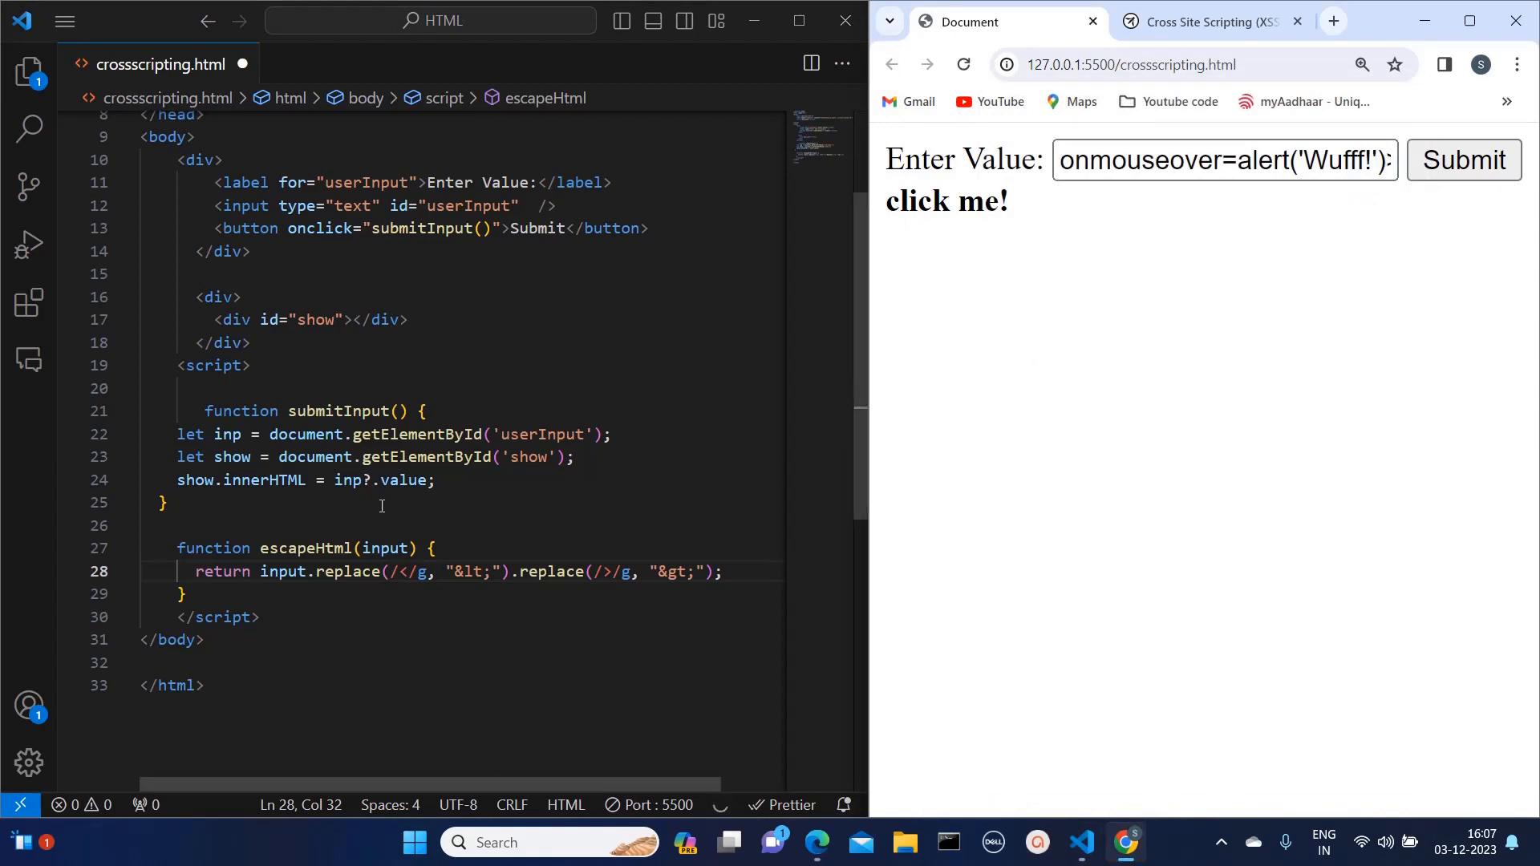
# Wrap inp?.value in escapeHtml(...) and resubmit the payload to see it as plain text
pyautogui.click(330, 481)
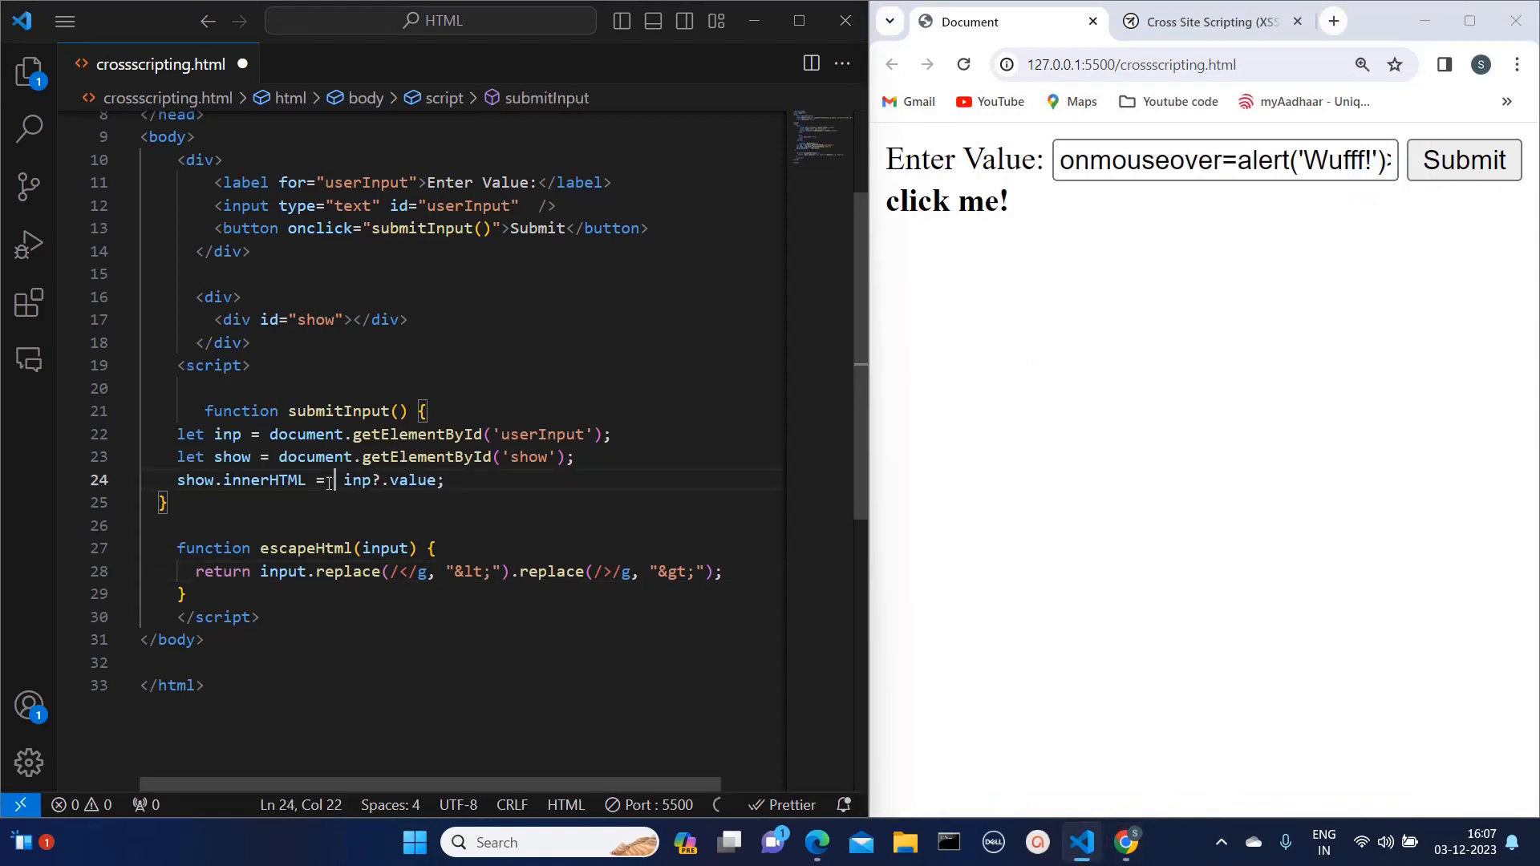
pyautogui.write('escapeHtml(')
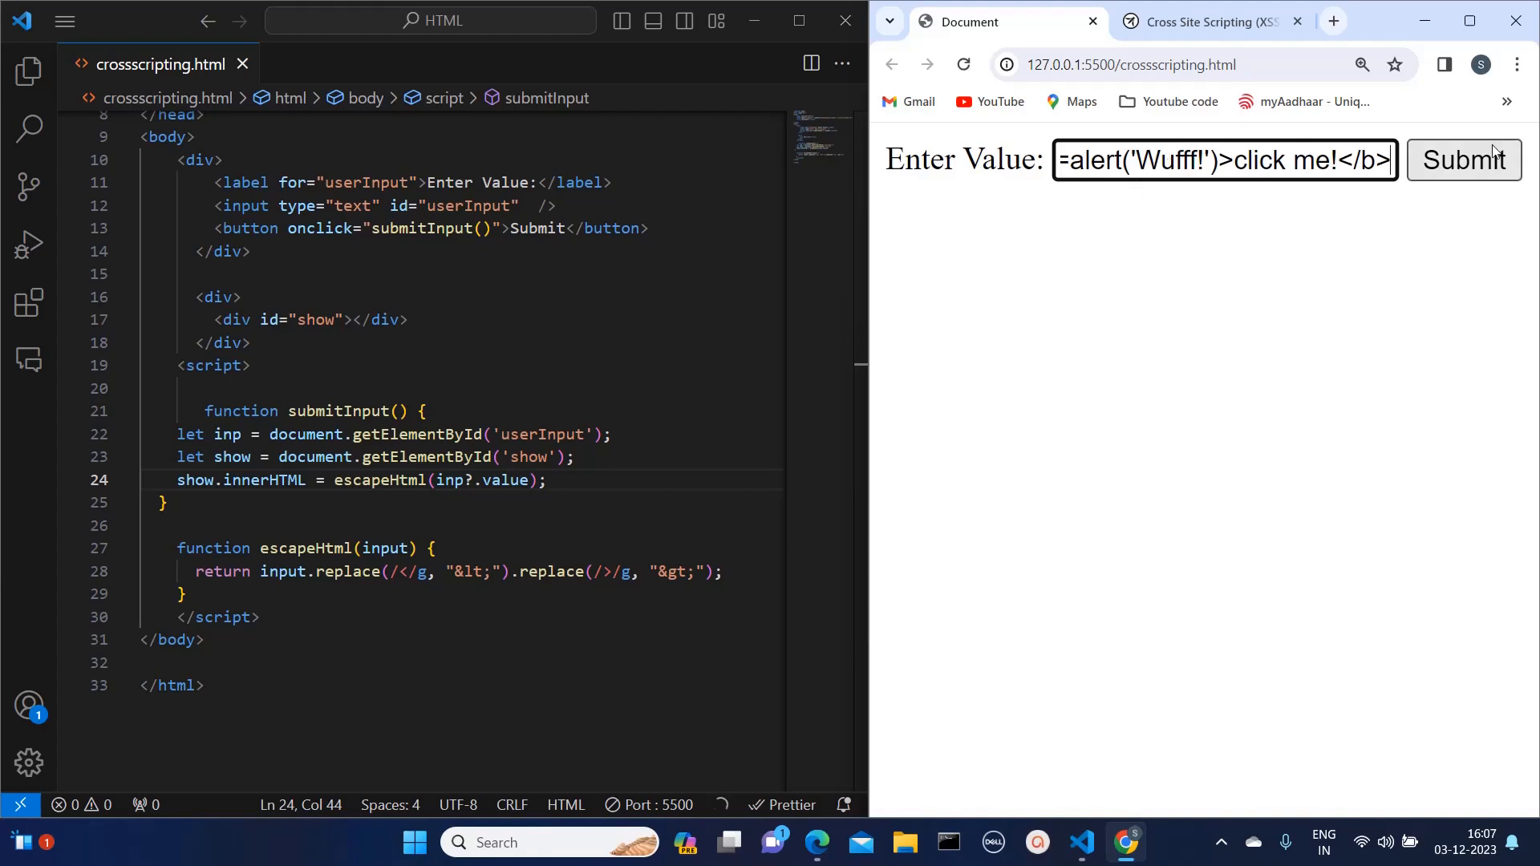
pyautogui.click(1463, 159)
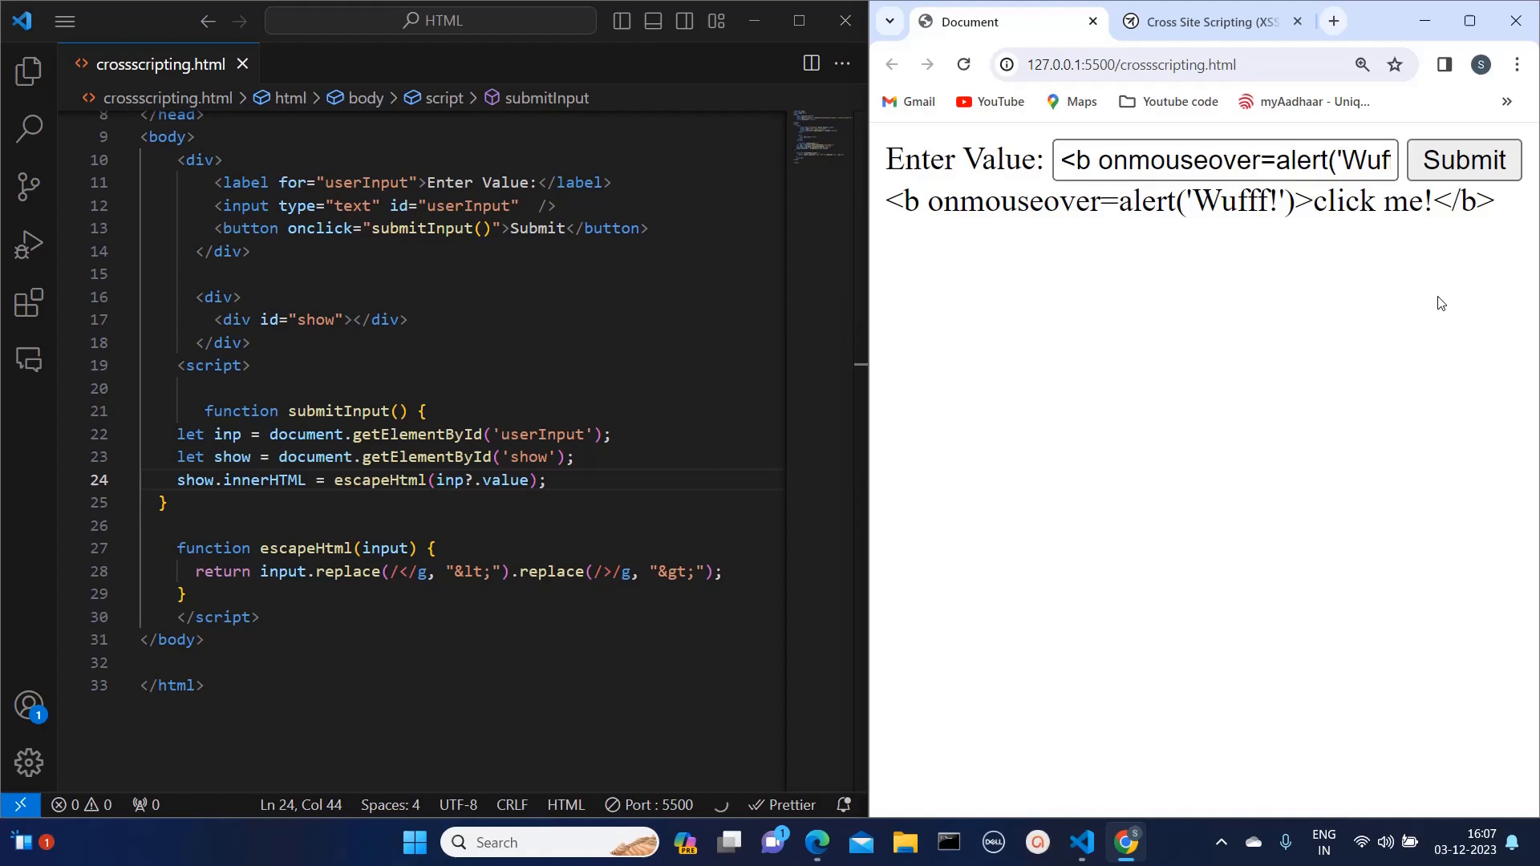